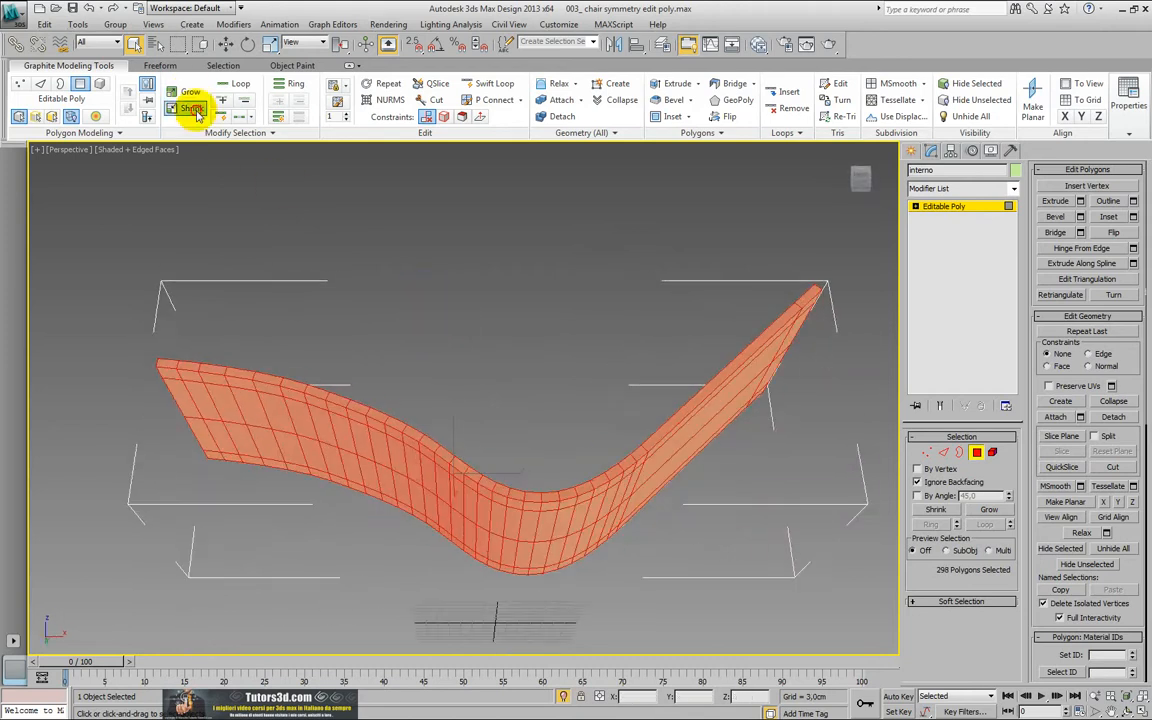
Deselect all polygons on the curved chair-seat Editable Poly so no faces stay highlighted.
{"action": "left_click", "coordinate": [192, 108]}
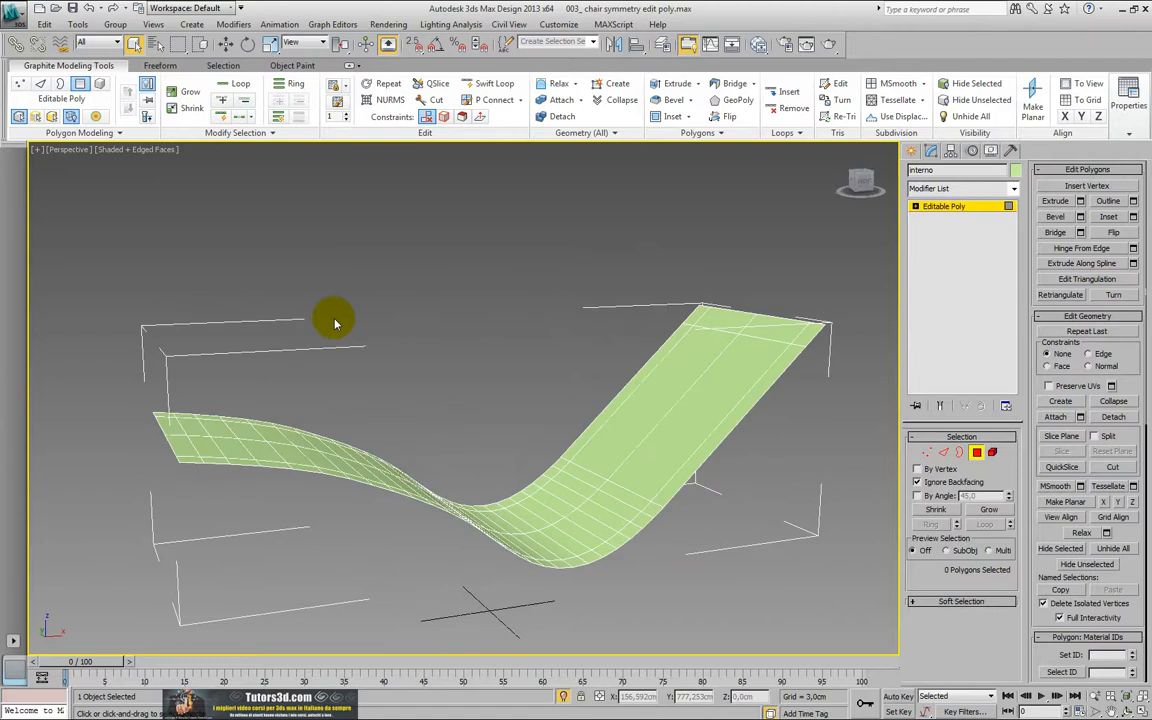